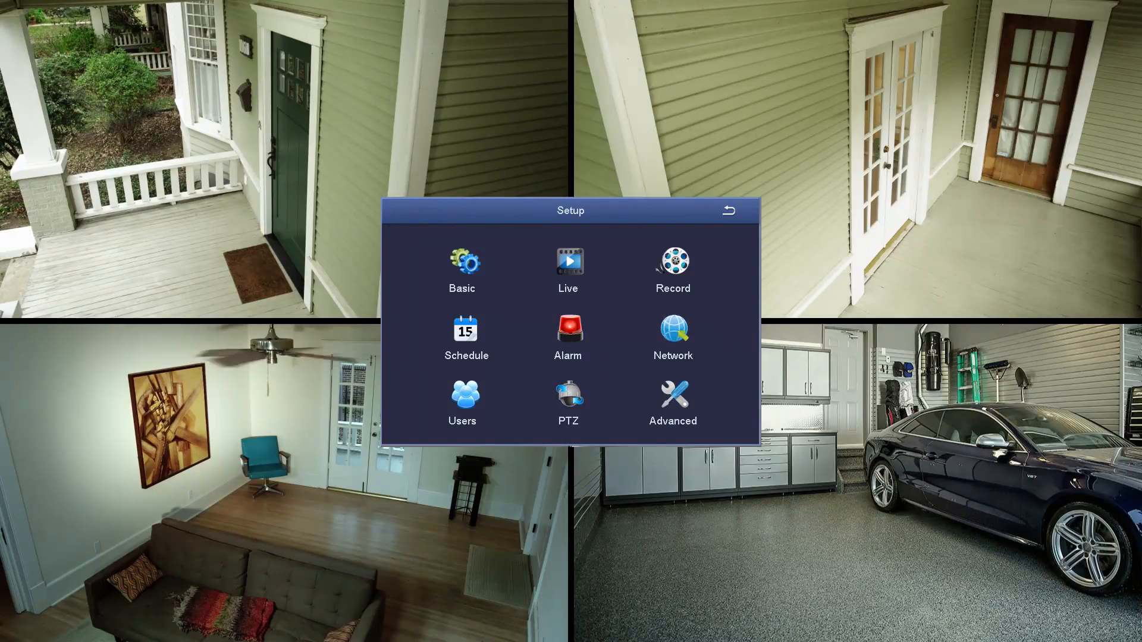
pyautogui.moveTo(719, 376)
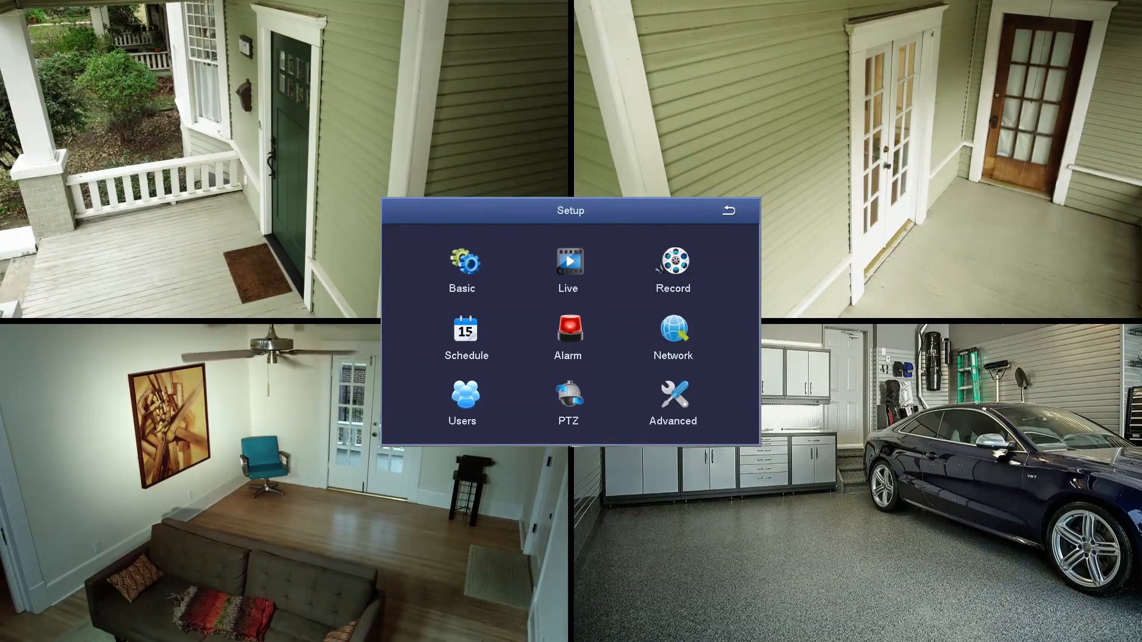
pyautogui.moveTo(479, 246)
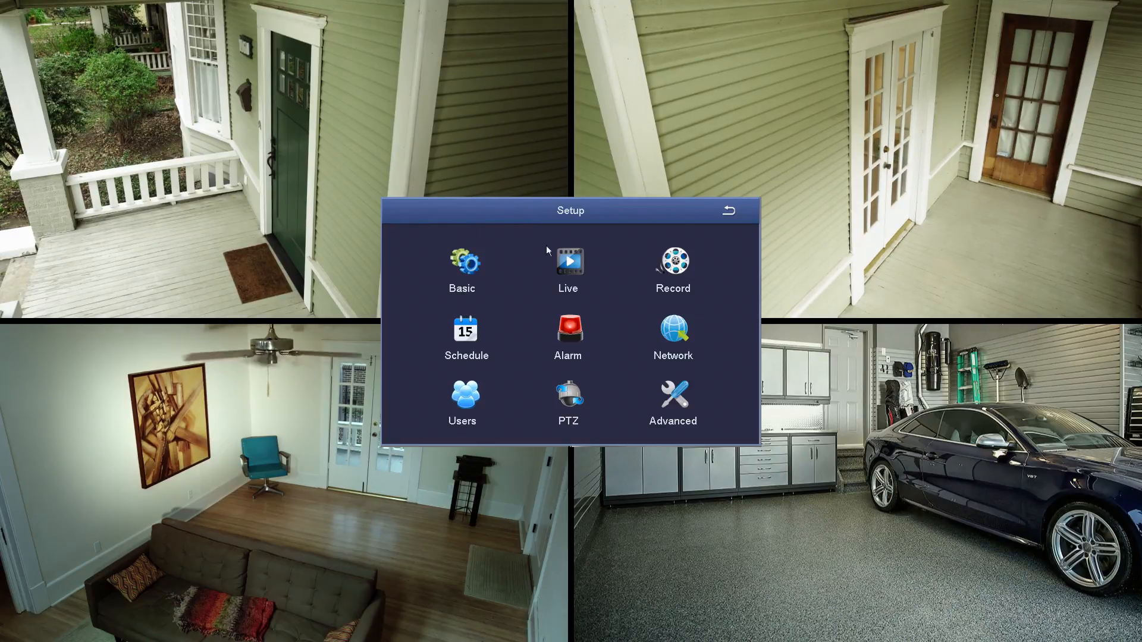
pyautogui.moveTo(638, 356)
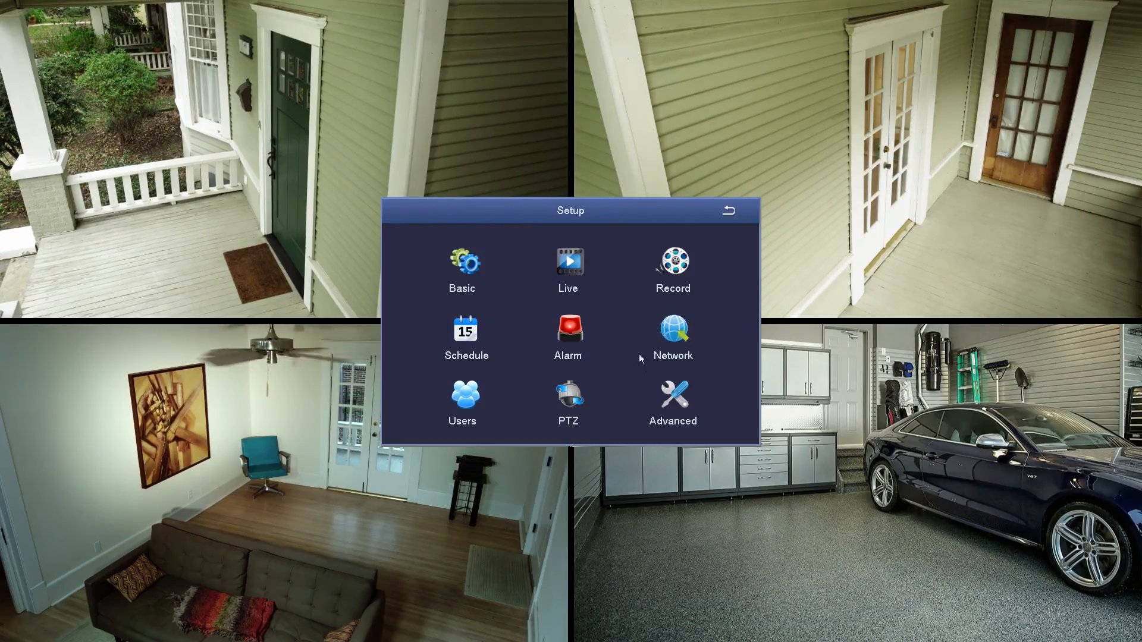
pyautogui.moveTo(675, 328)
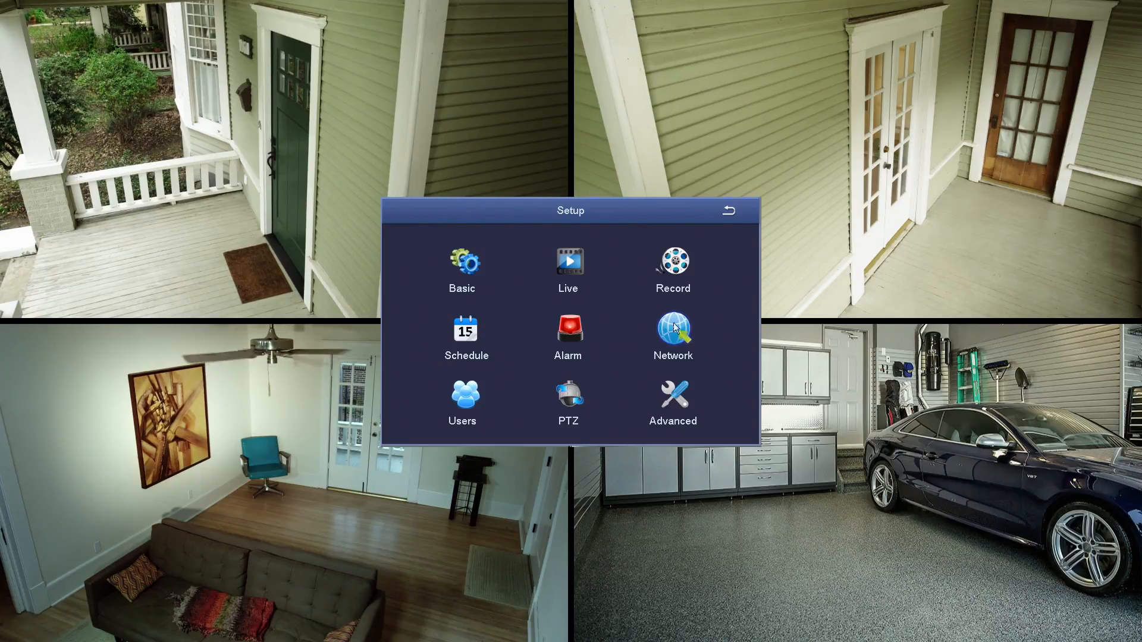
# Show the Network settings with HTTP port 8091, server and mobile ports, and IP 192.168.000.092.
pyautogui.click(672, 328)
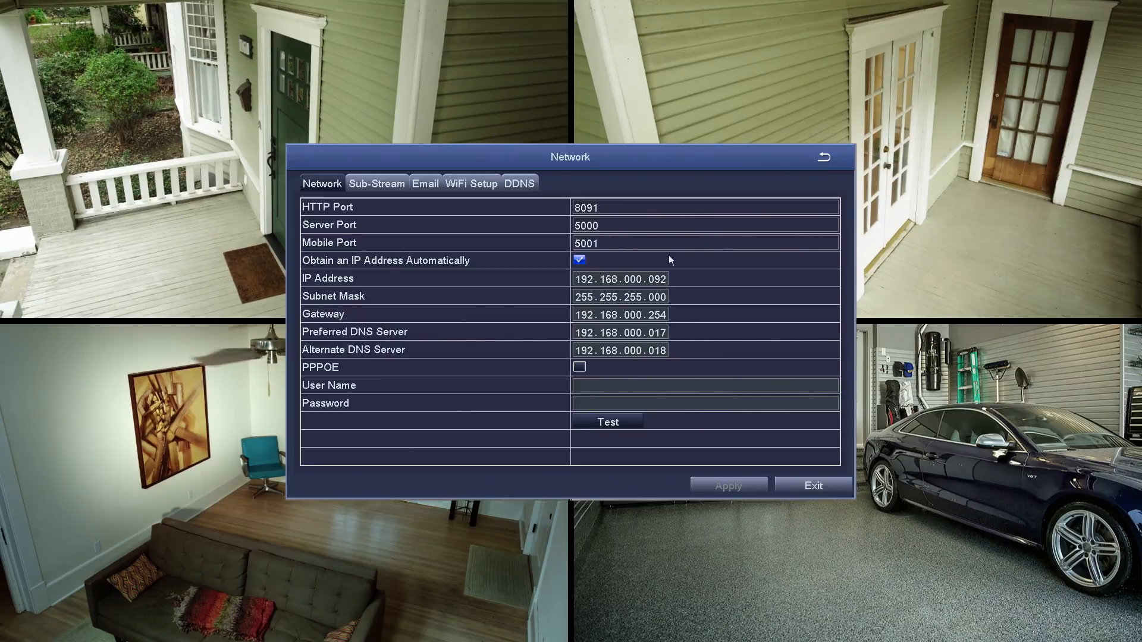
pyautogui.click(637, 208)
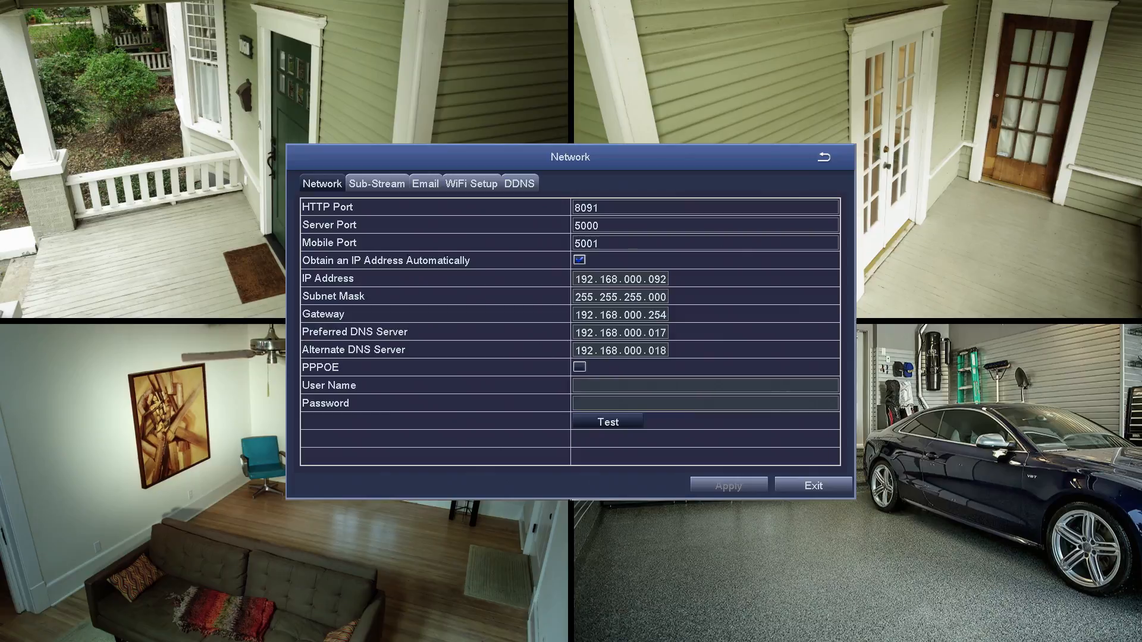
pyautogui.moveTo(614, 287)
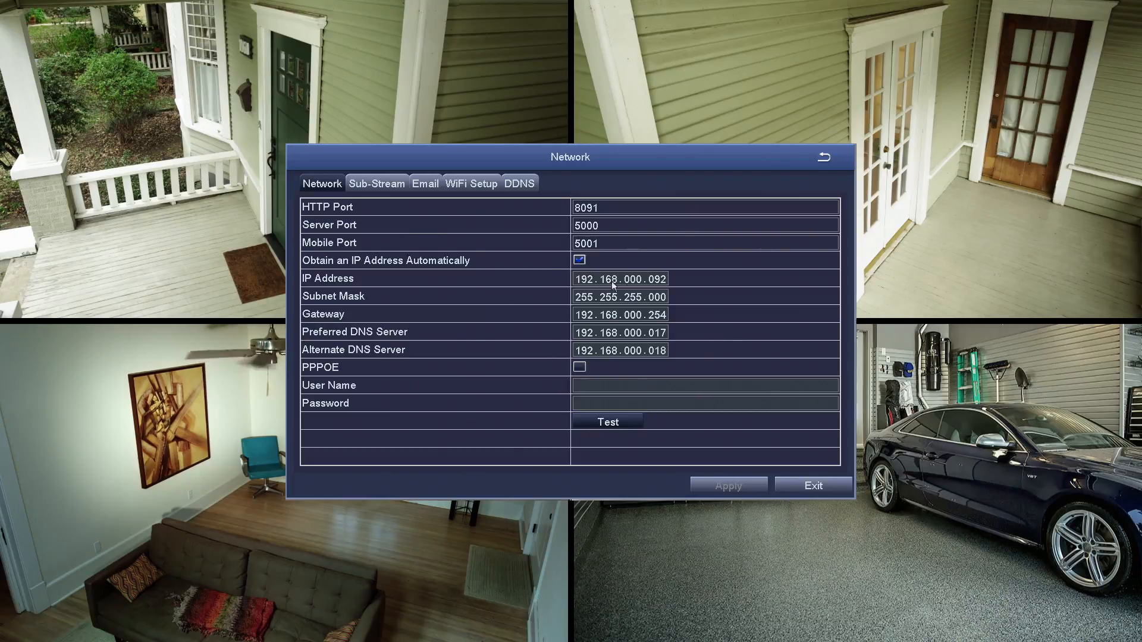